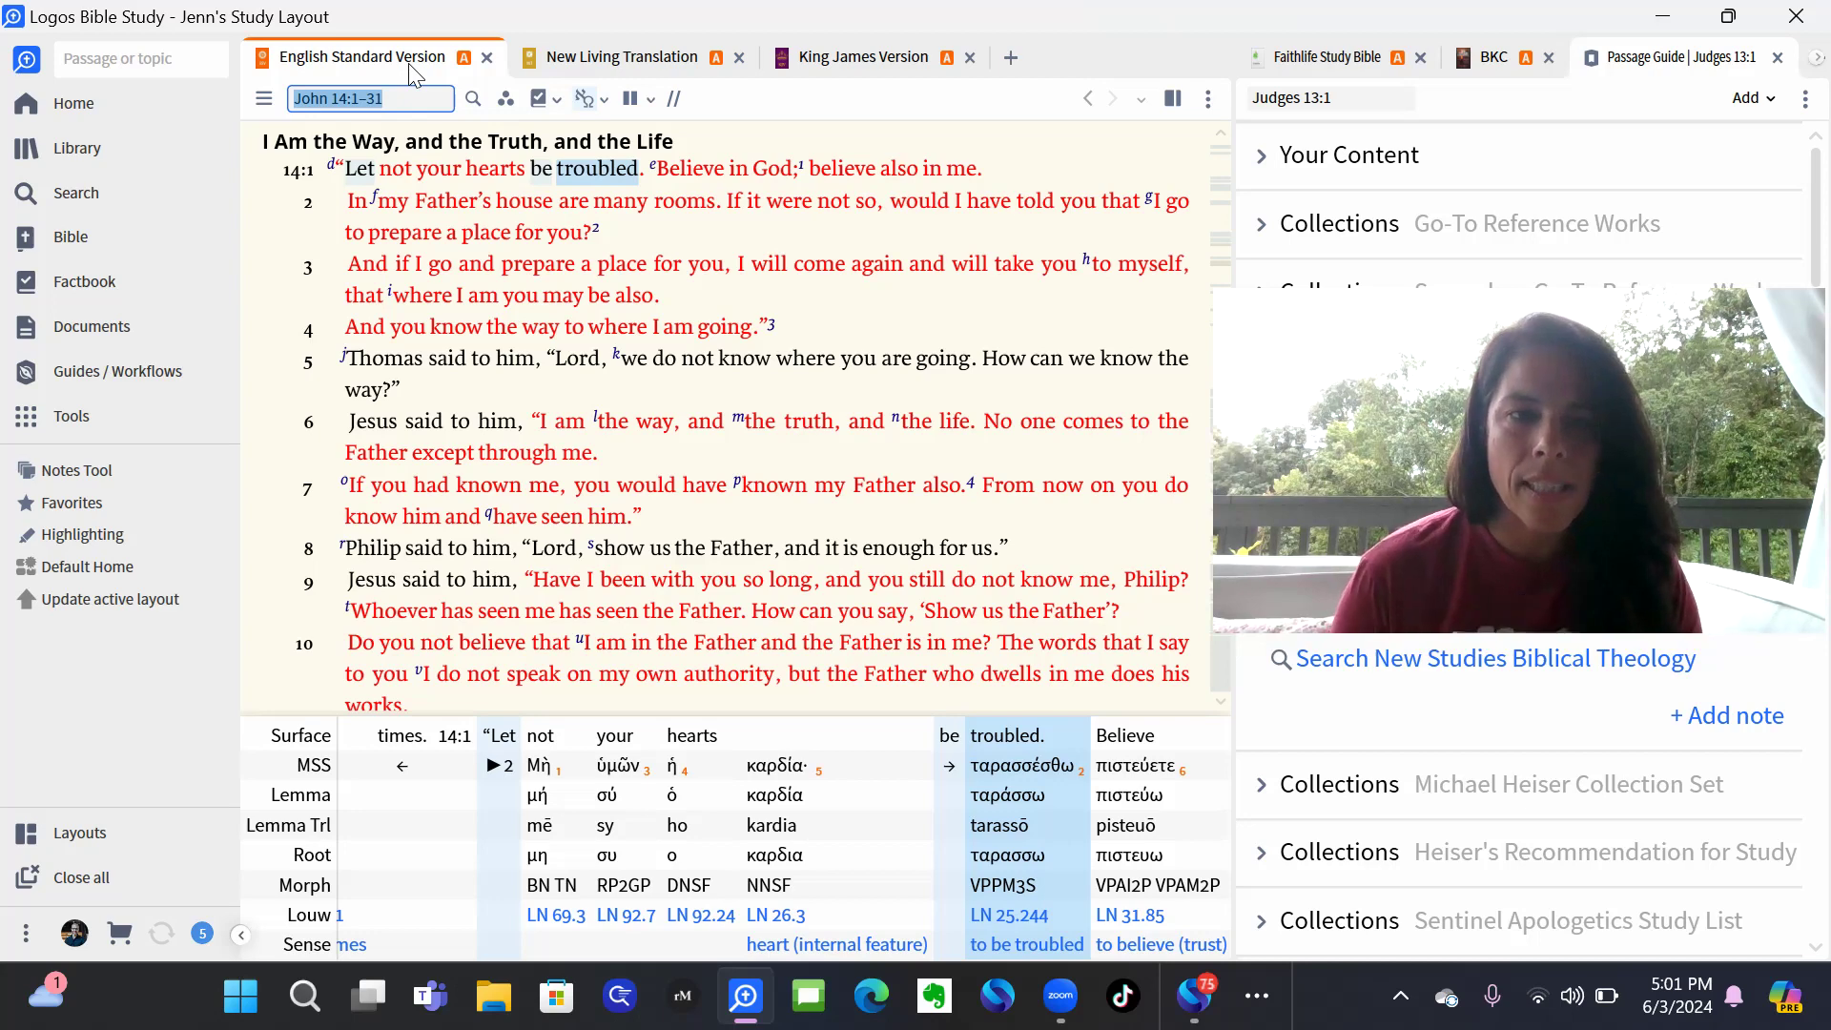
# Scroll through John 14 in the ESV until verse 27, Jesus' words on peace, shows.
pyautogui.scroll(-3)
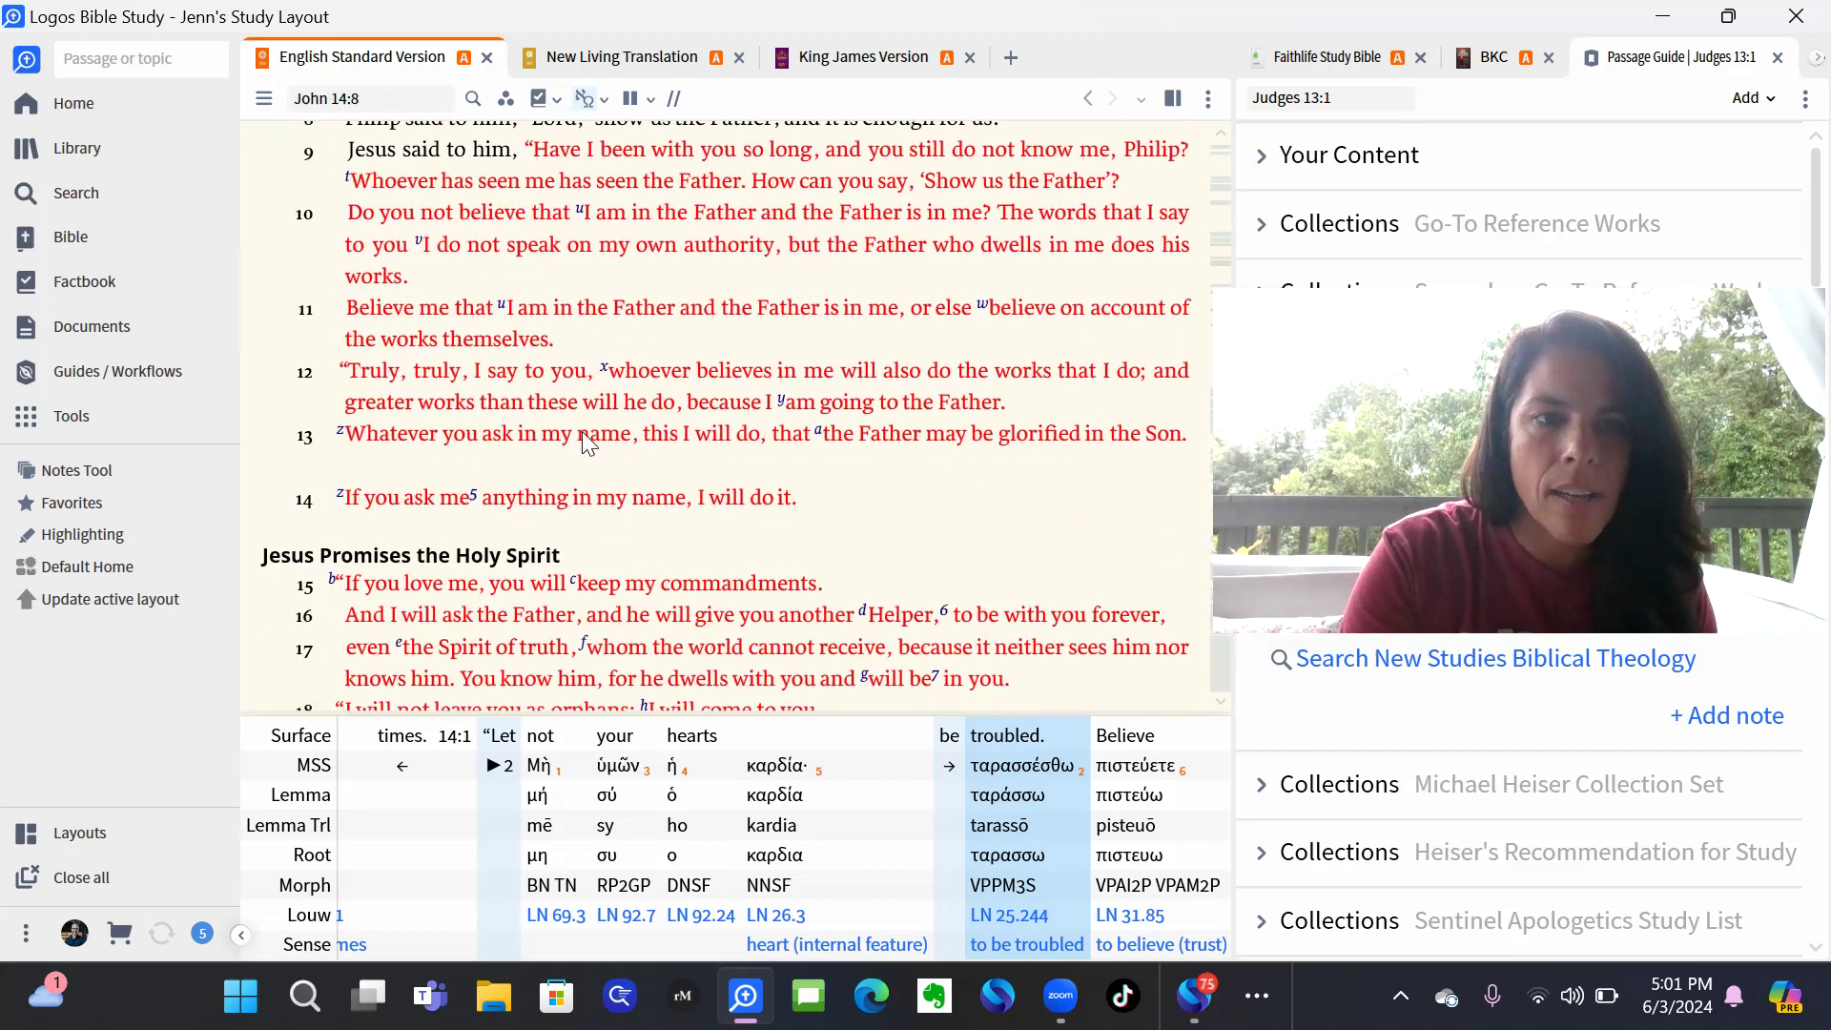
pyautogui.scroll(-3)
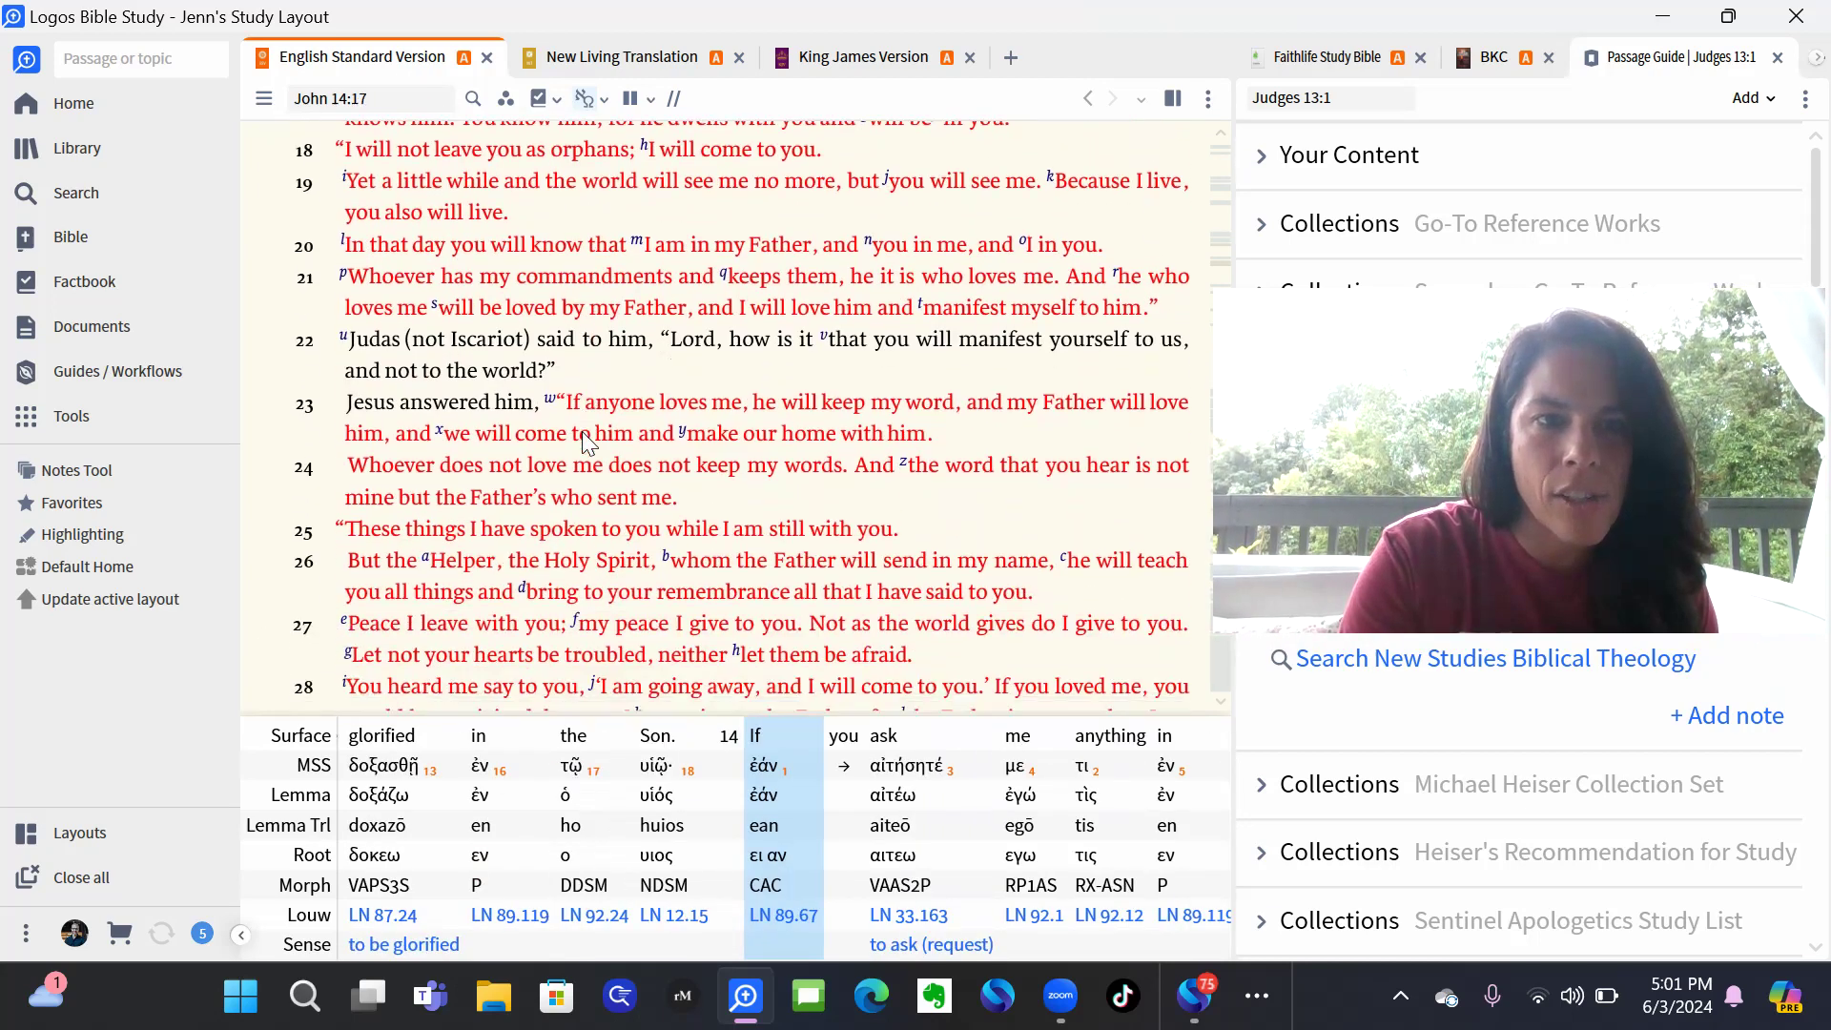
pyautogui.scroll(-3)
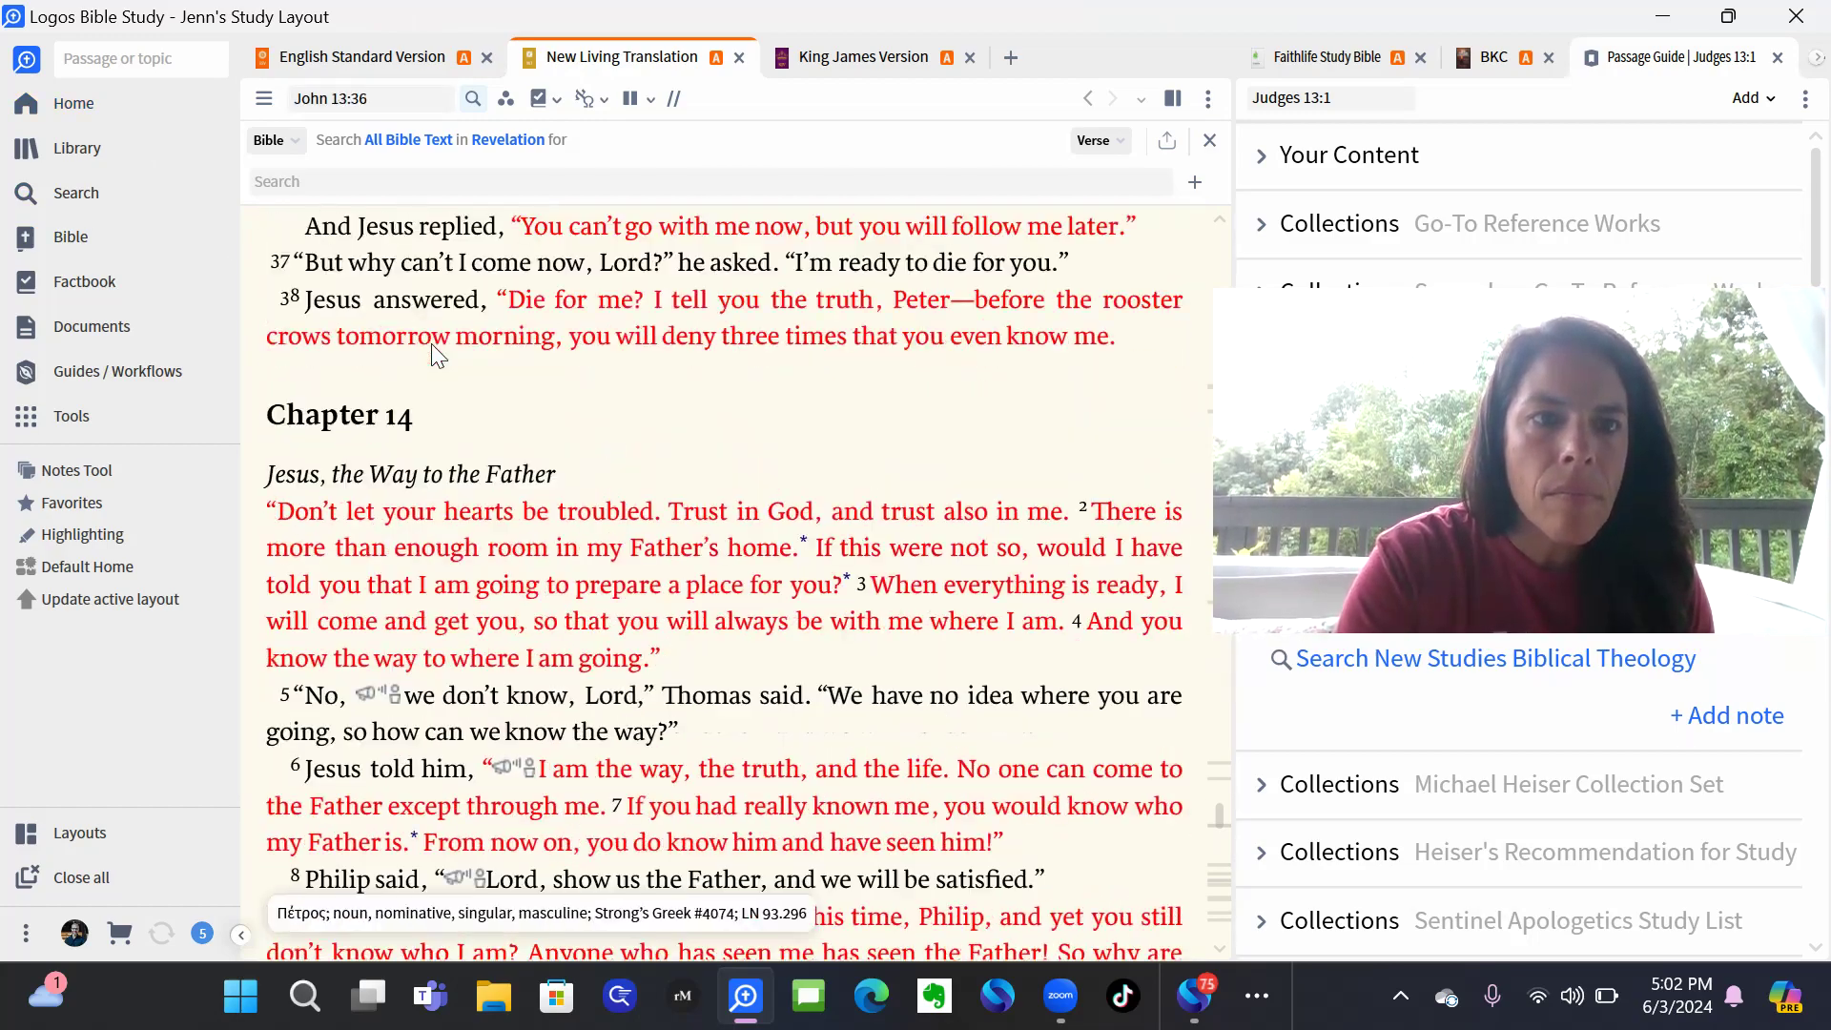
# Scroll the NLT so the passage starts at John 14:1, Jesus, the Way to the Father.
pyautogui.scroll(-3)
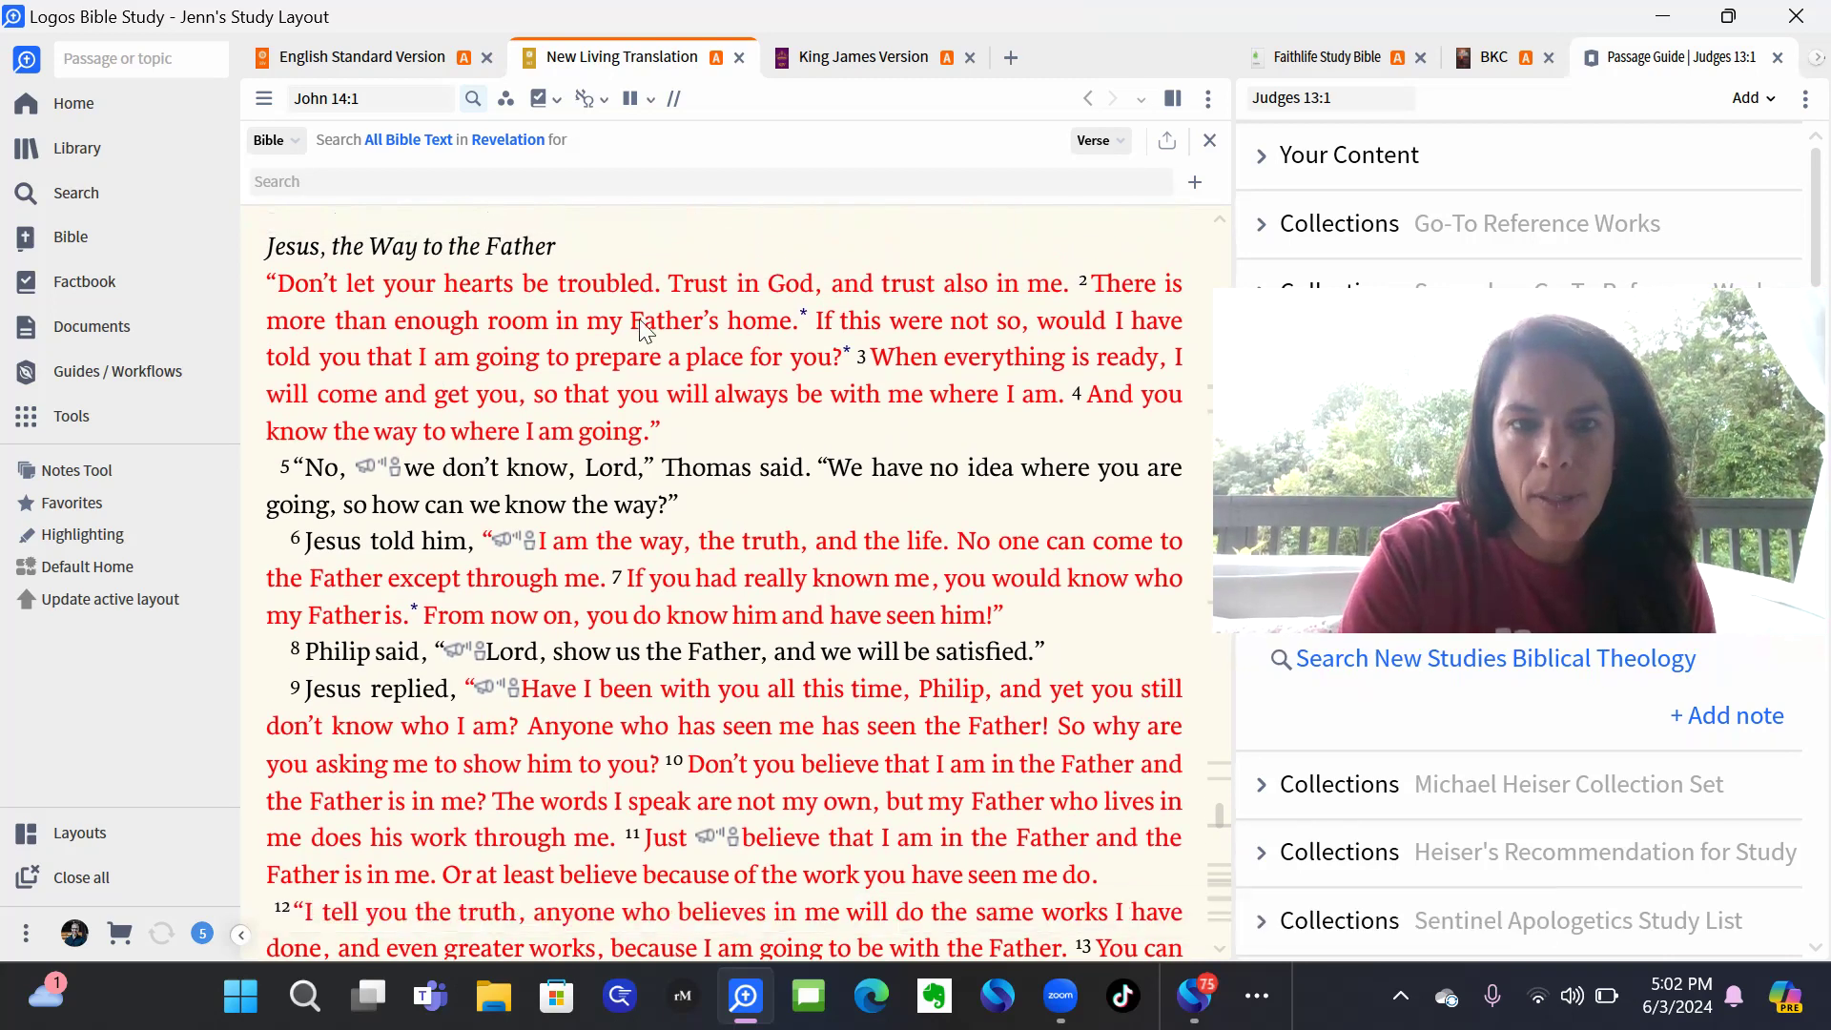
pyautogui.moveTo(756, 339)
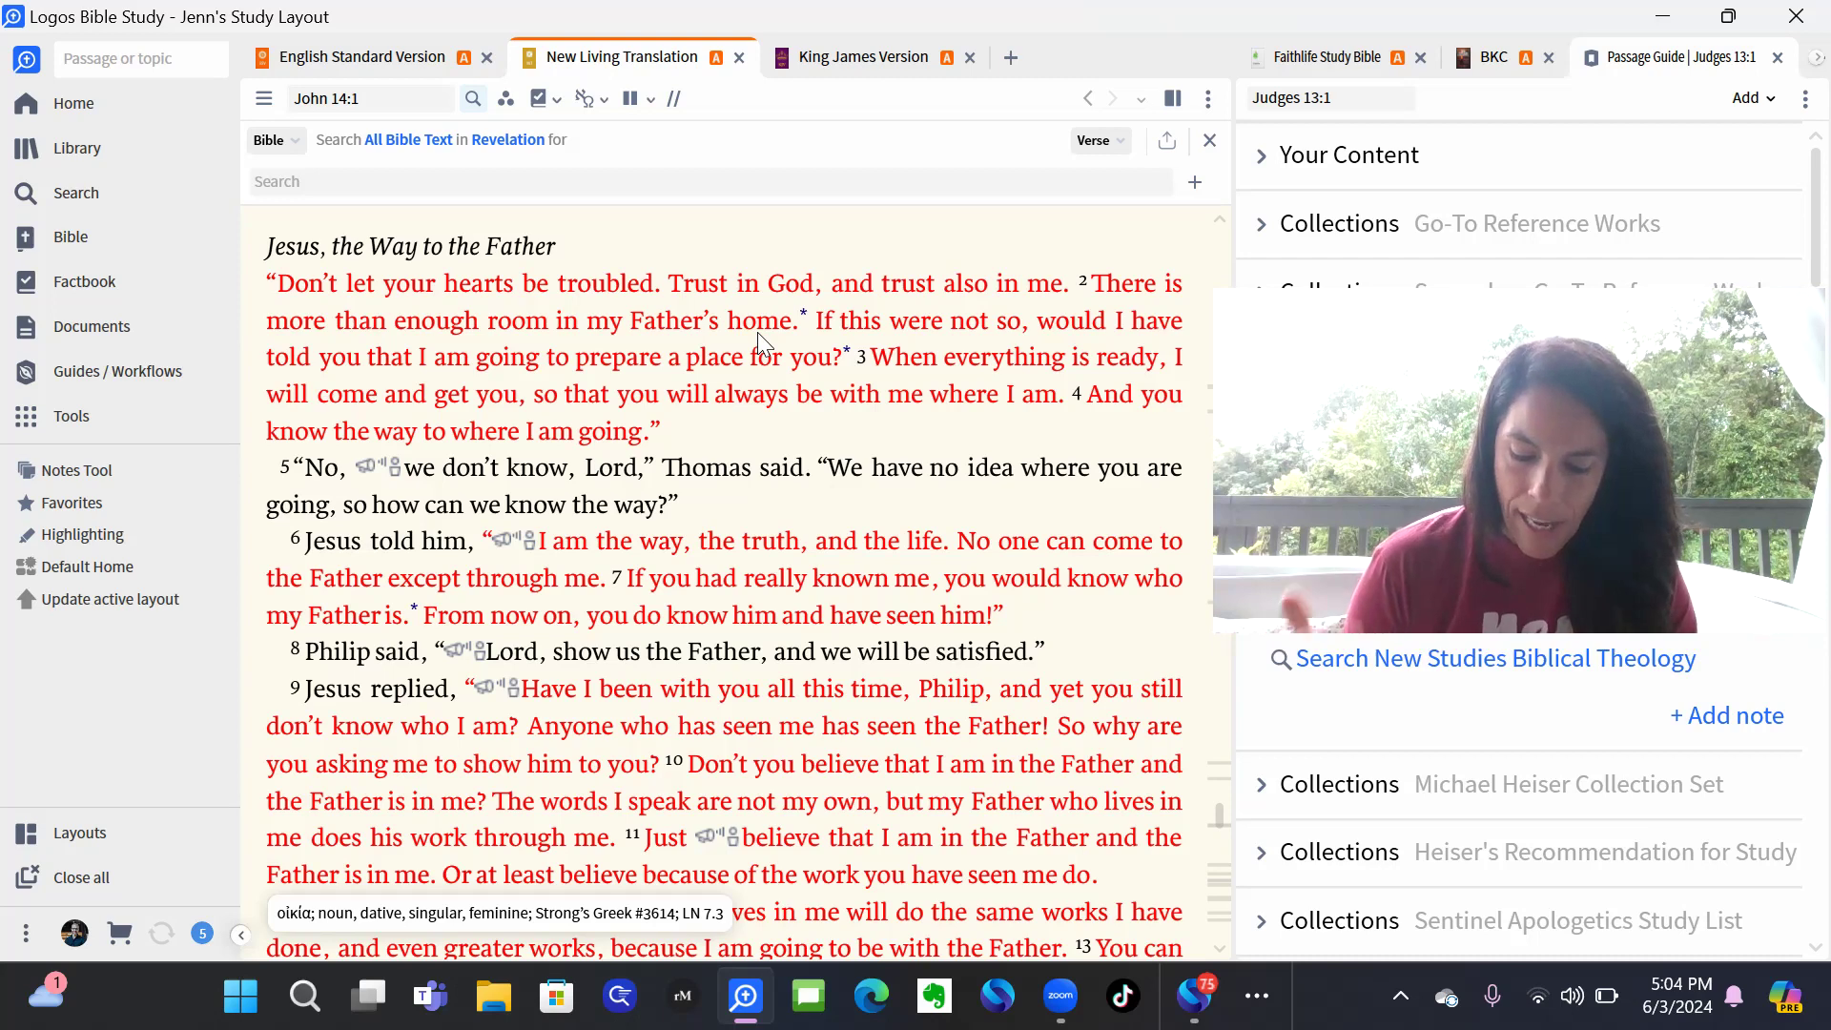
pyautogui.moveTo(496, 23)
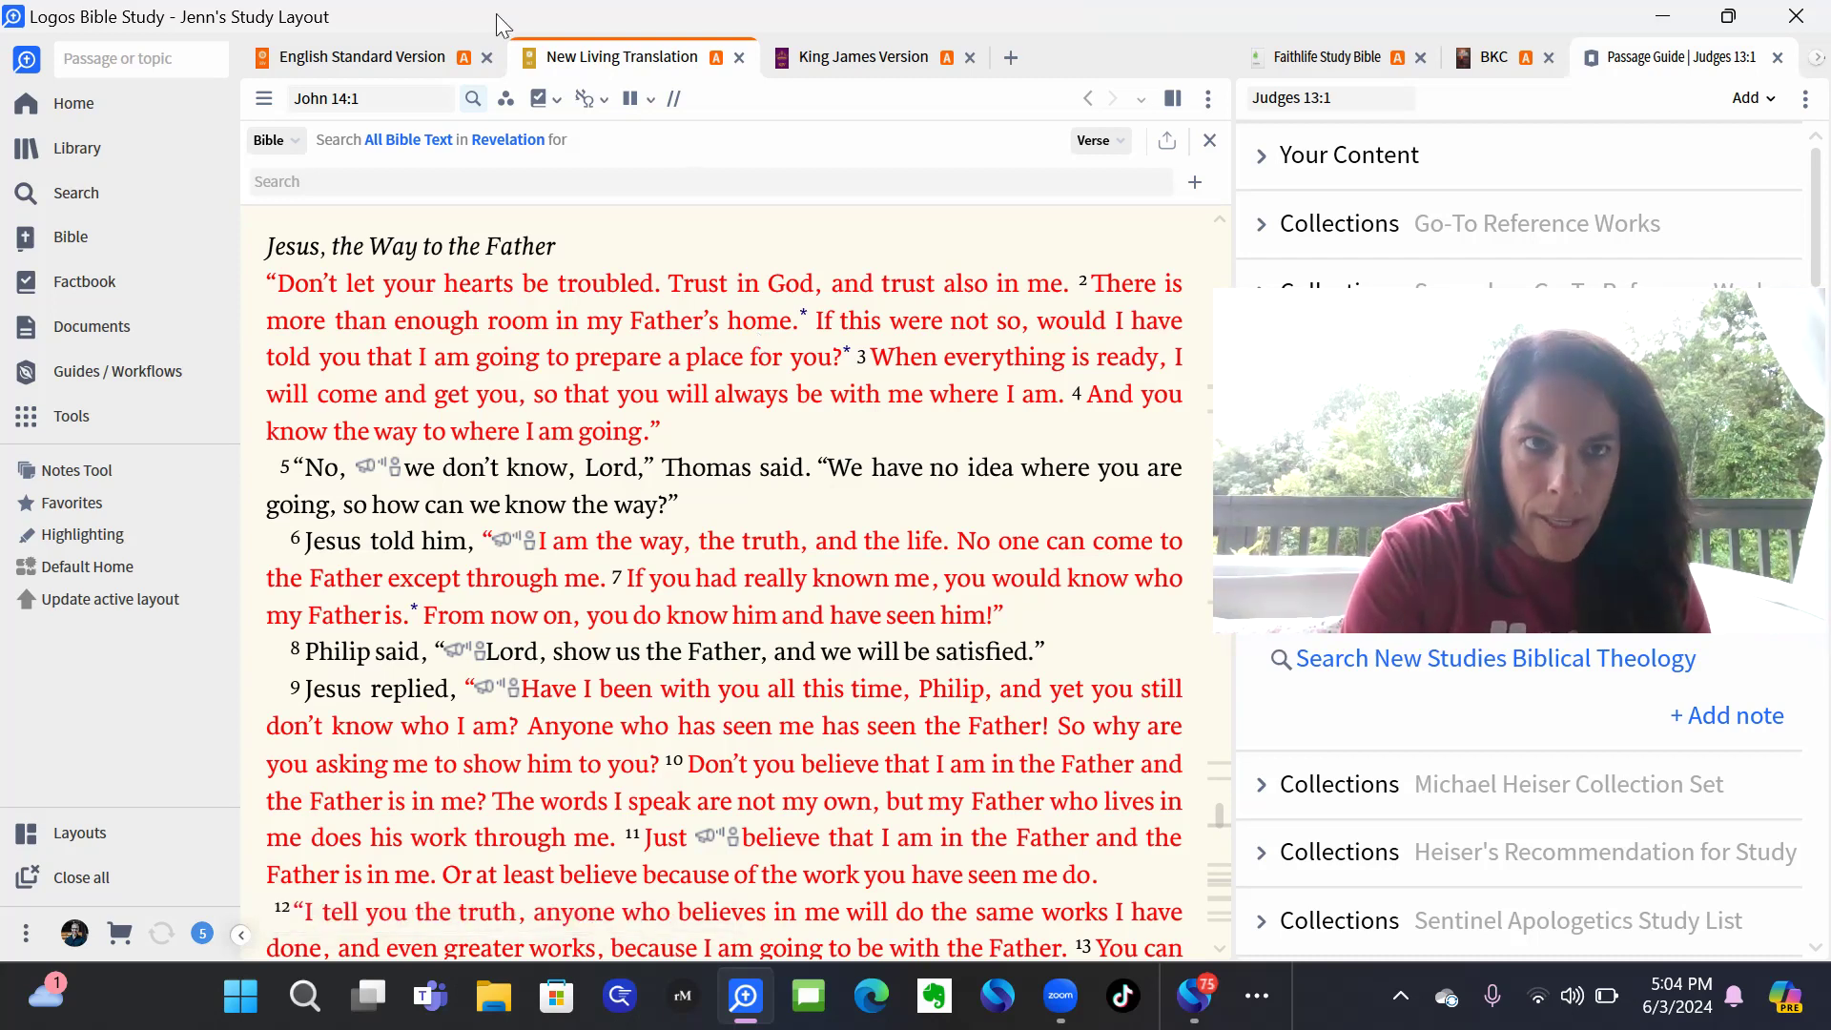
# Enter 'romans' as the reference and go to Faith Brings Joy (Romans 5:1–11).
pyautogui.click(370, 98)
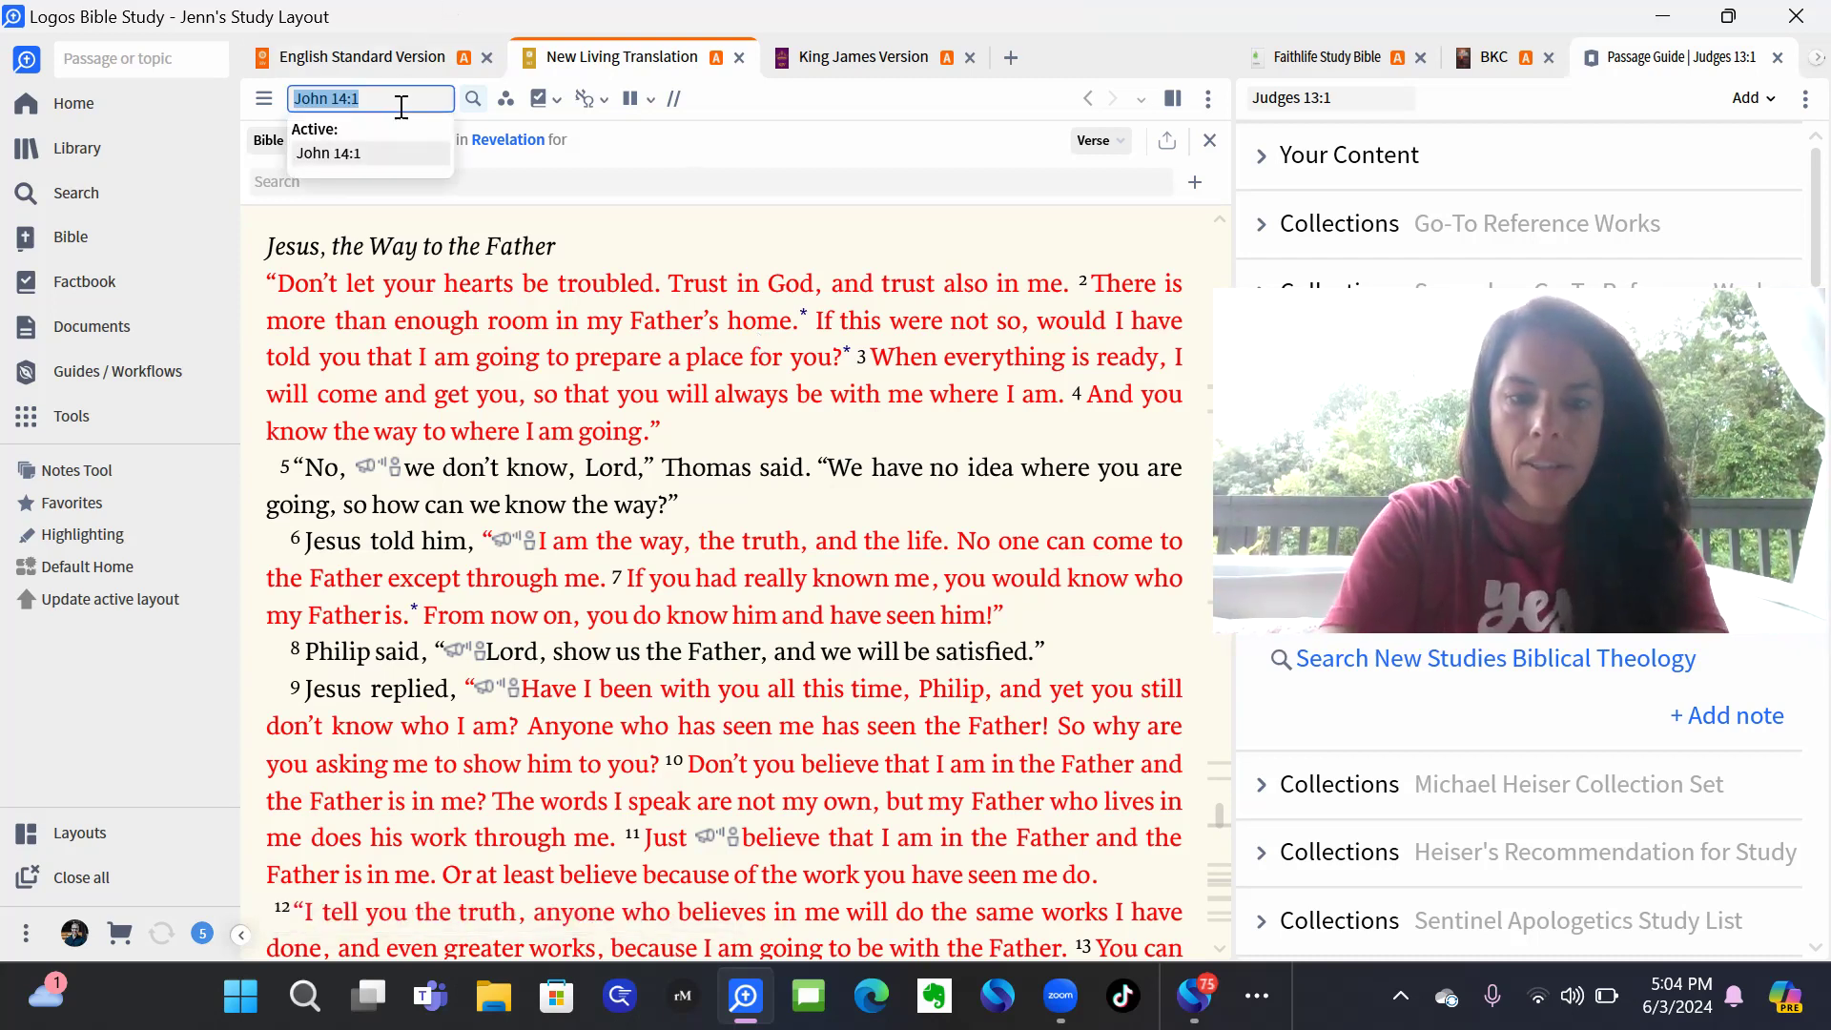
pyautogui.write('romans')
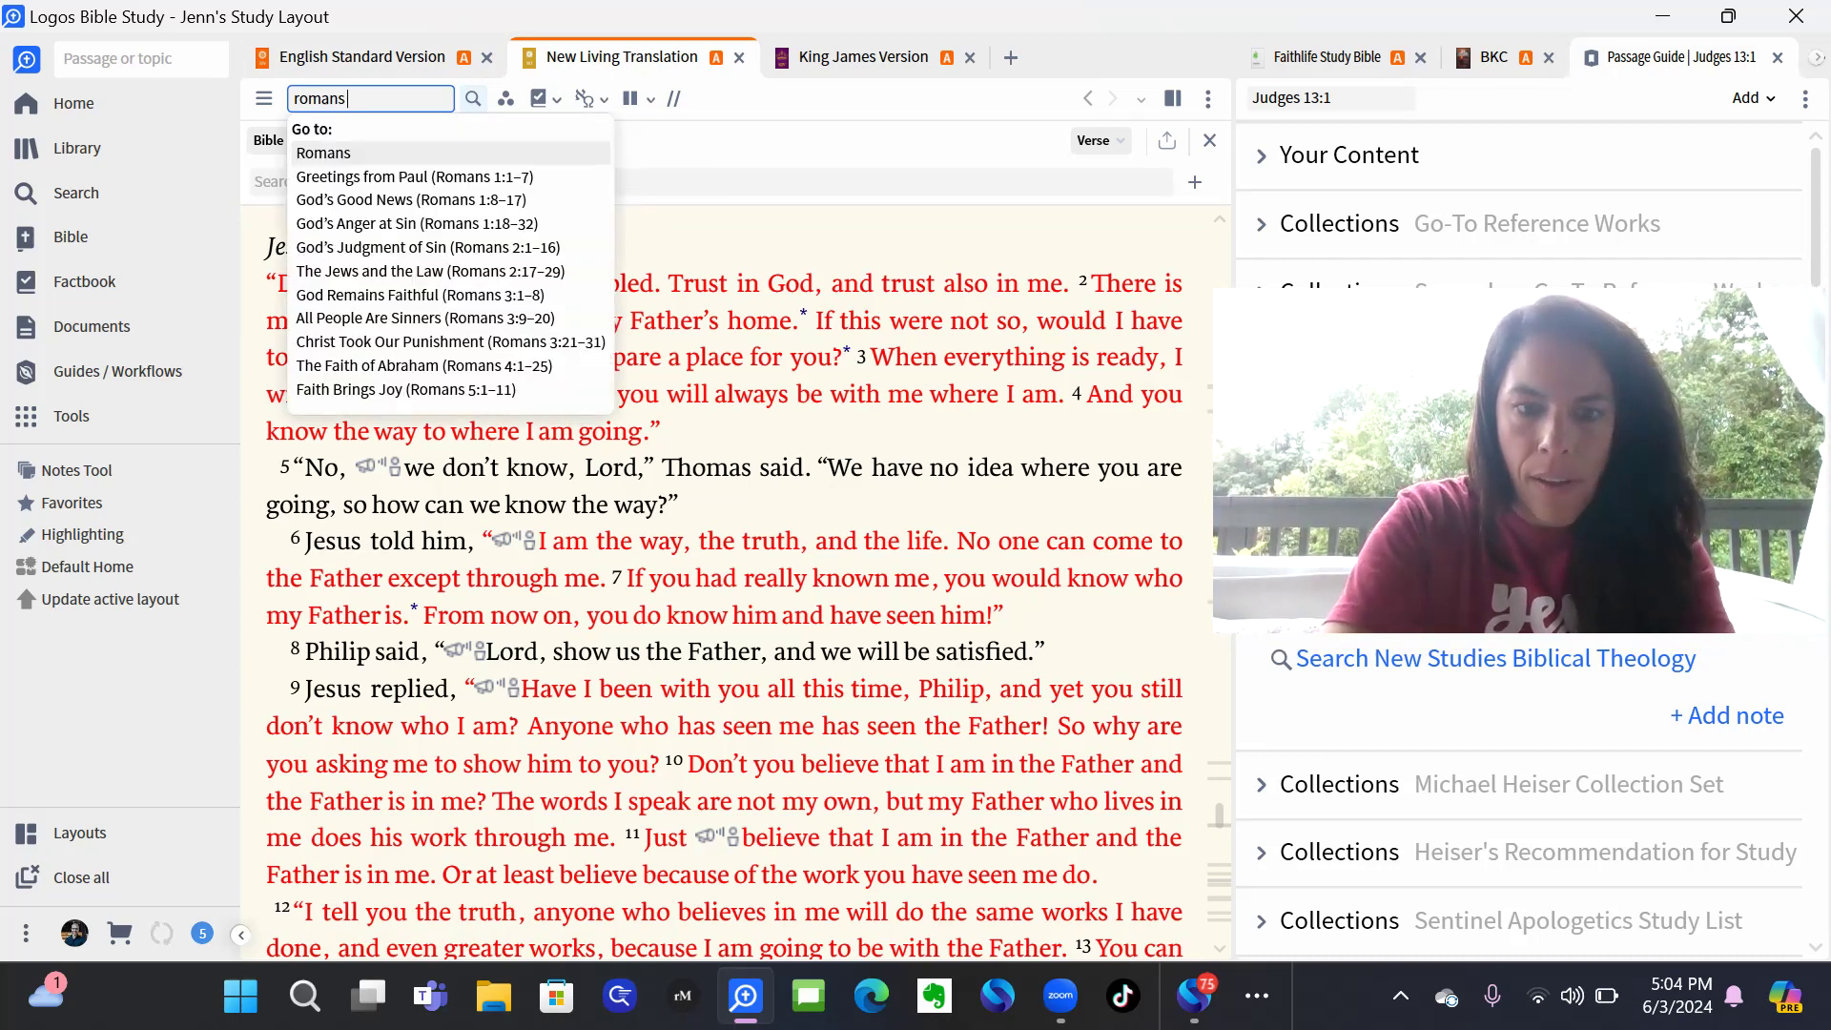
pyautogui.click(405, 389)
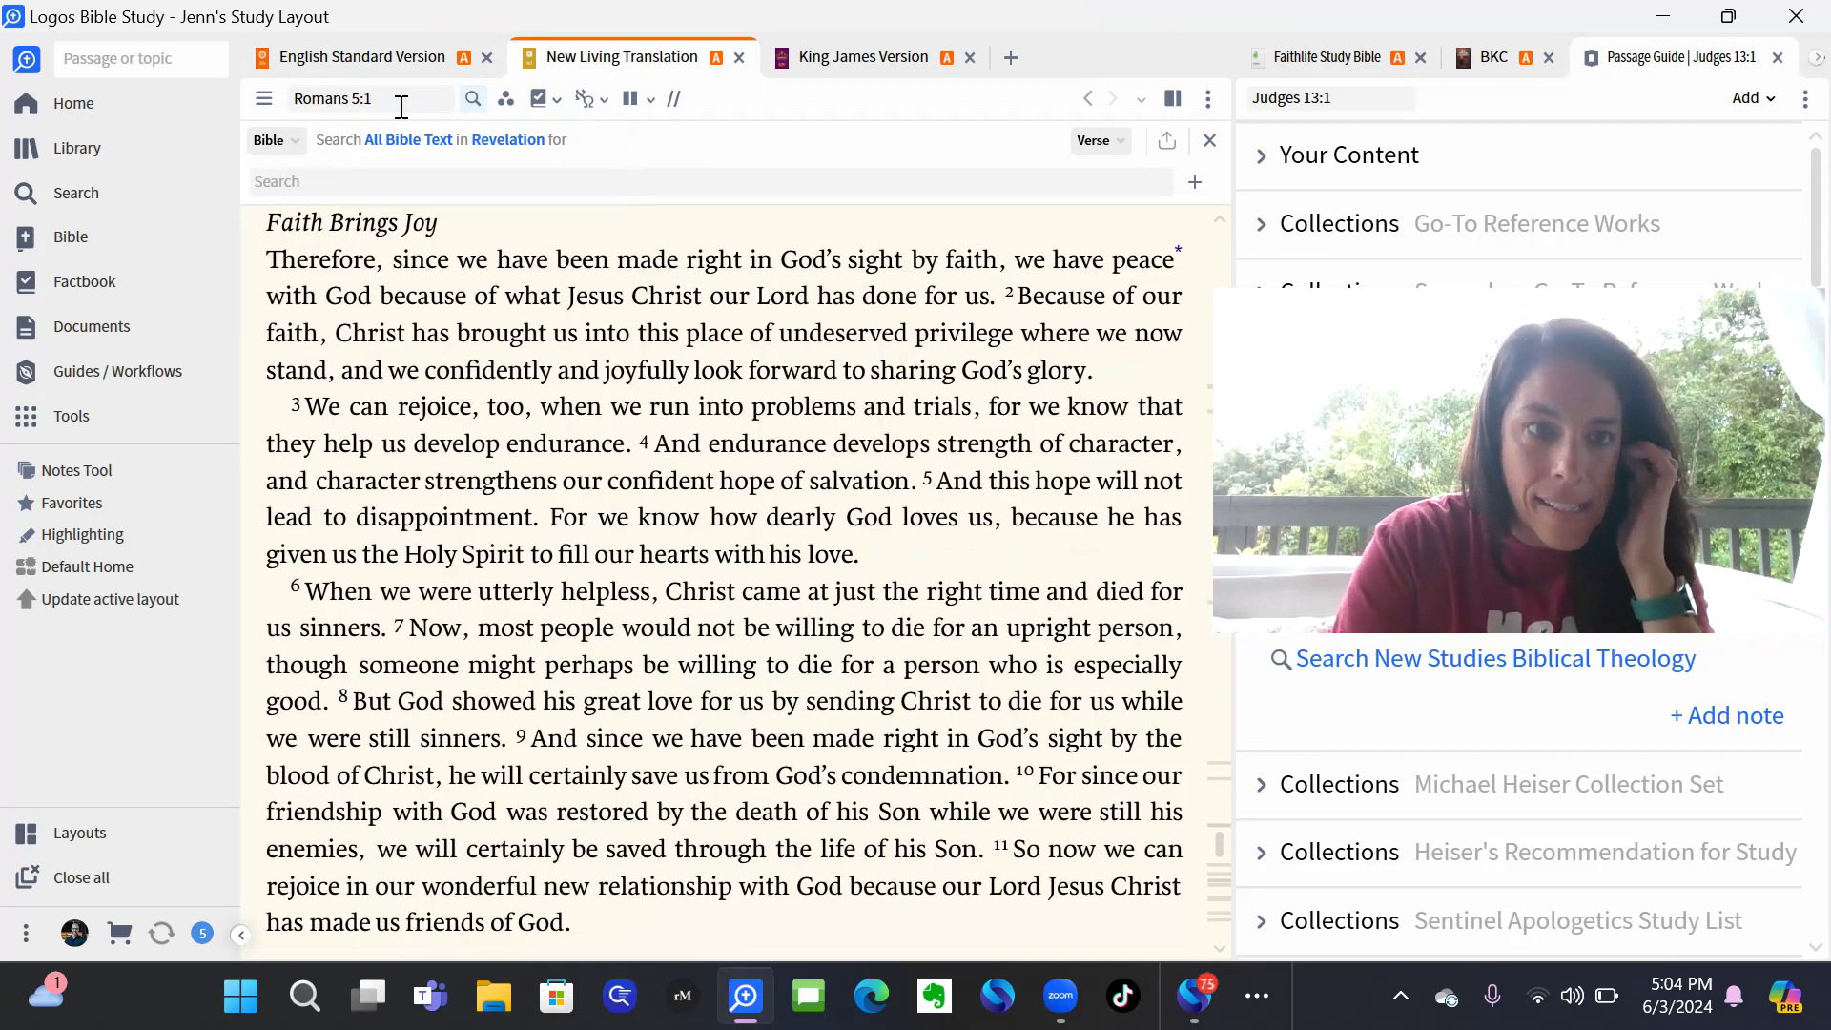
pyautogui.moveTo(457, 296)
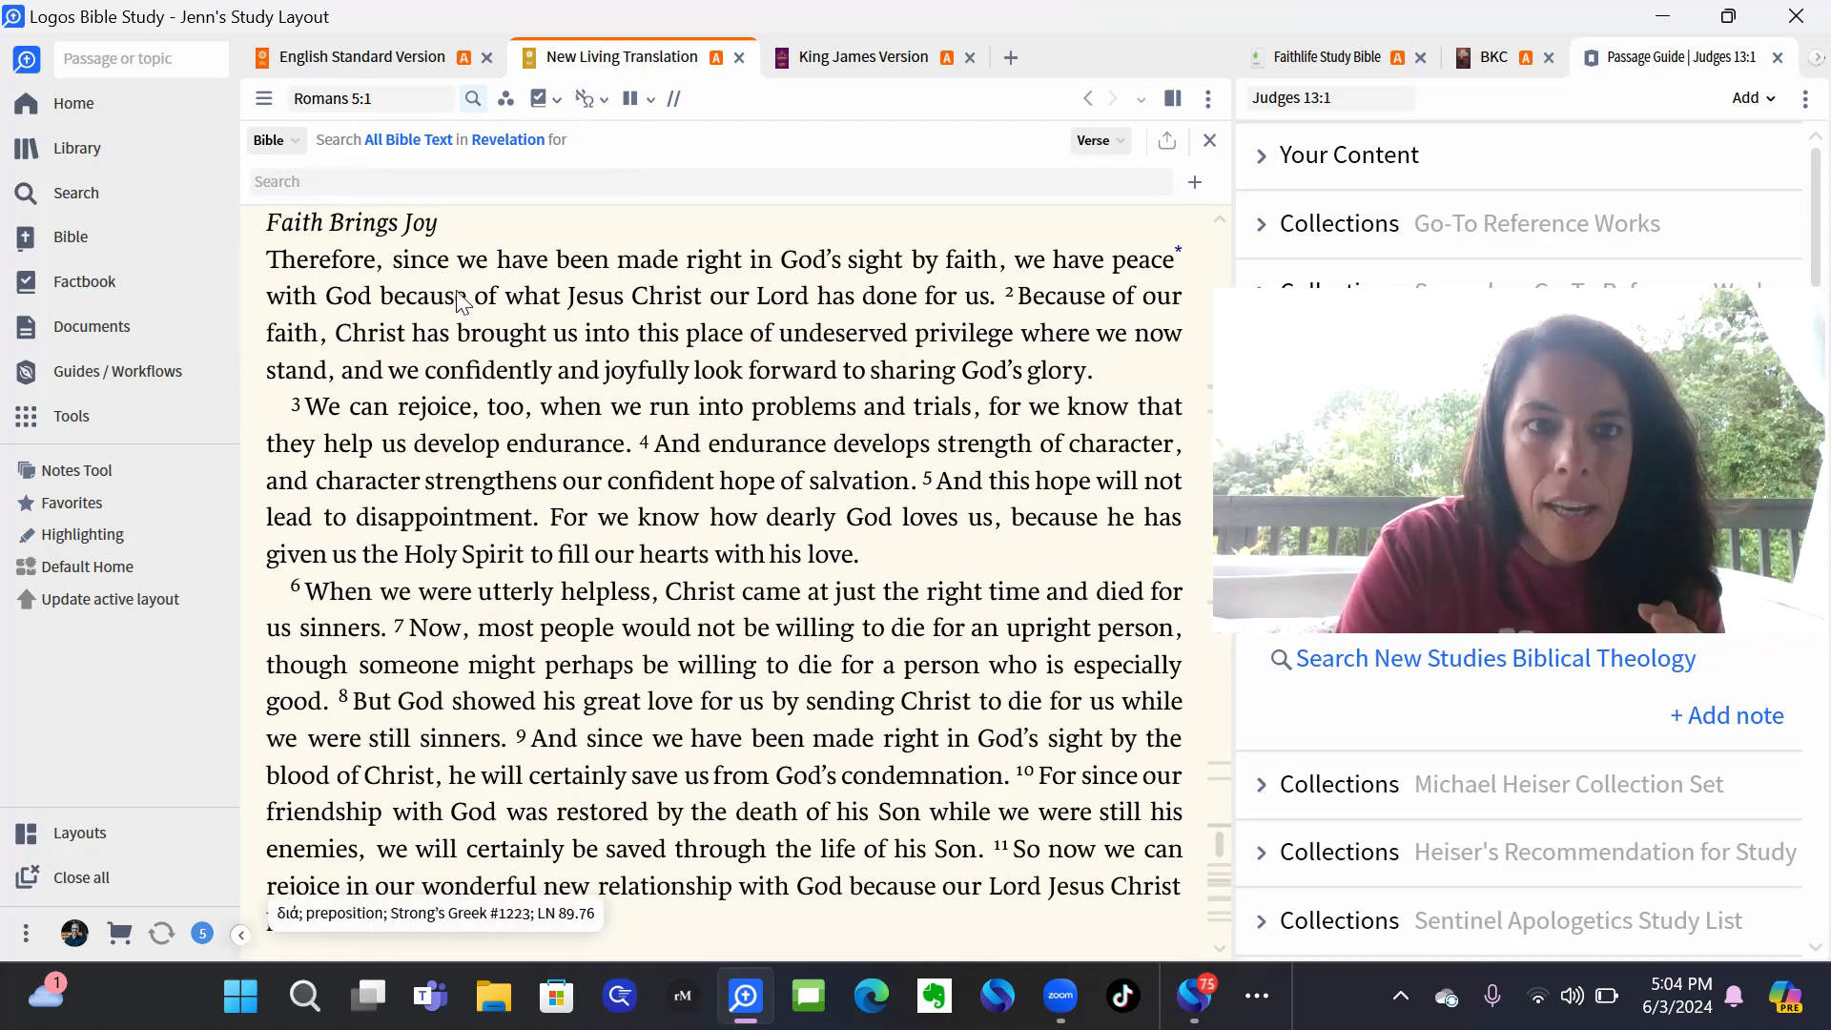
pyautogui.moveTo(683, 291)
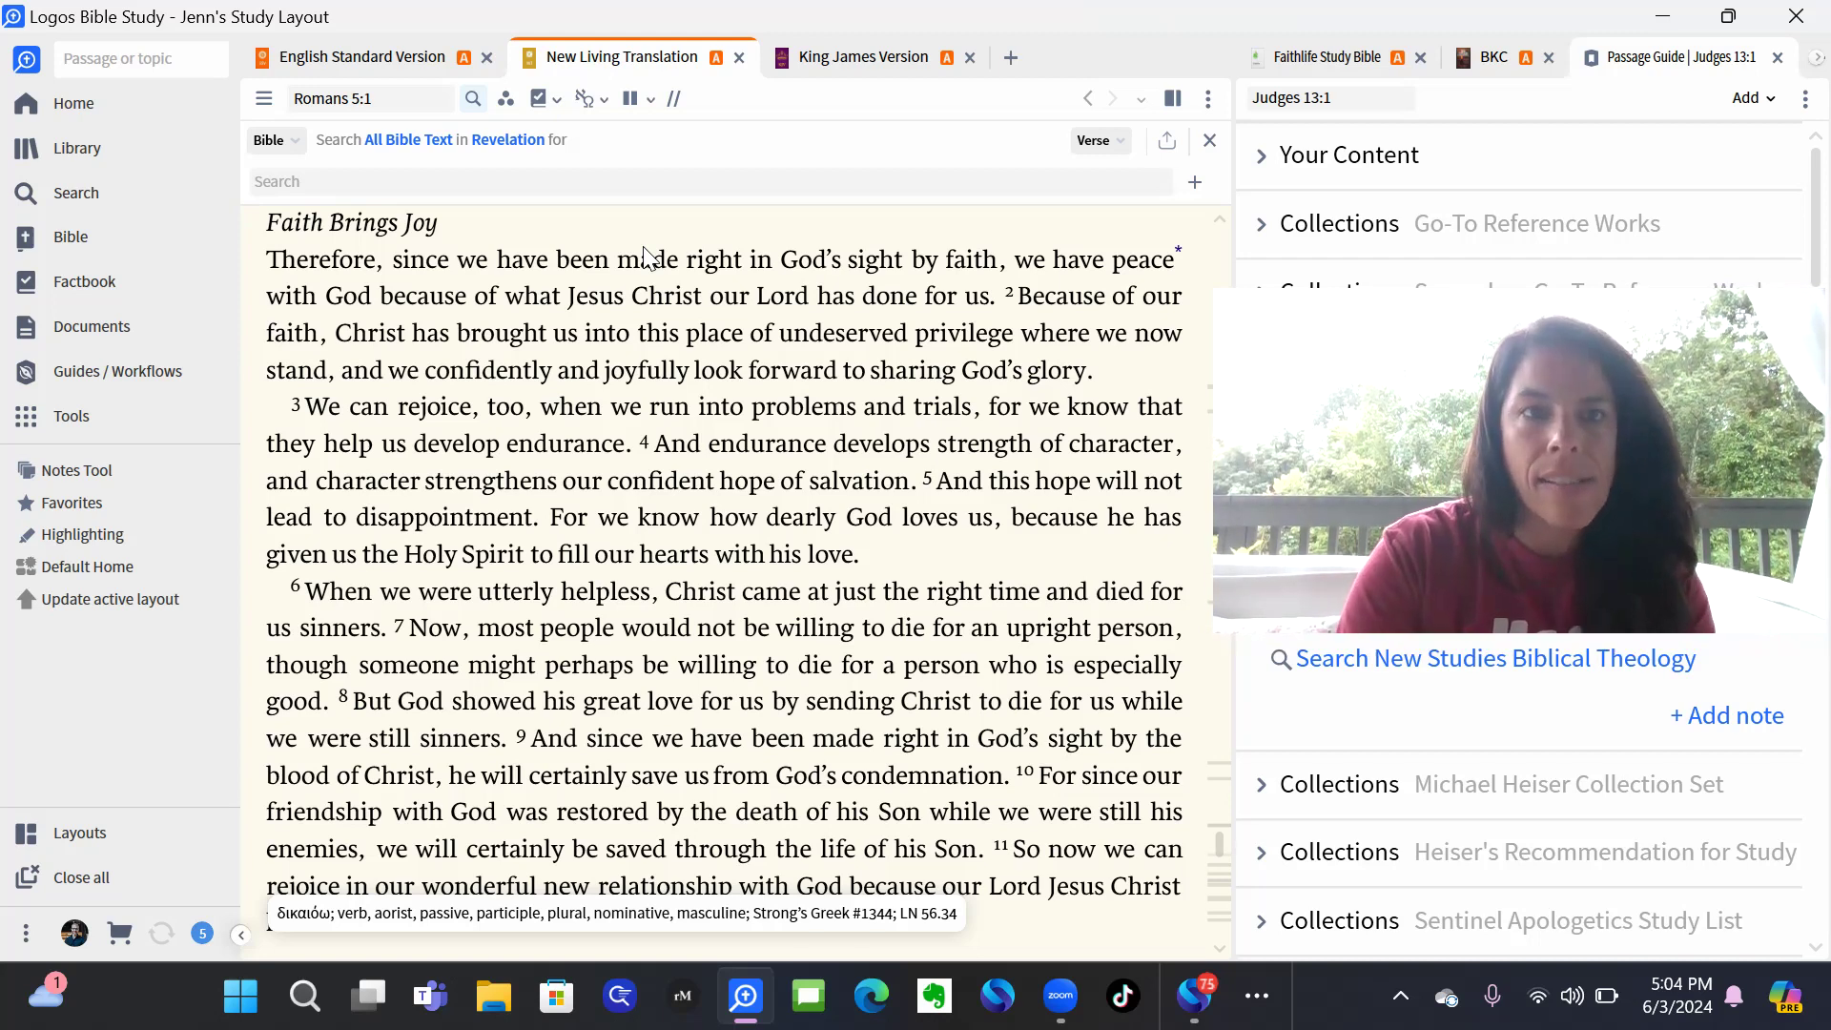
# Look up Philippians 4 with 'phil', then begin entering 'john 14' as the reference.
pyautogui.click(368, 98)
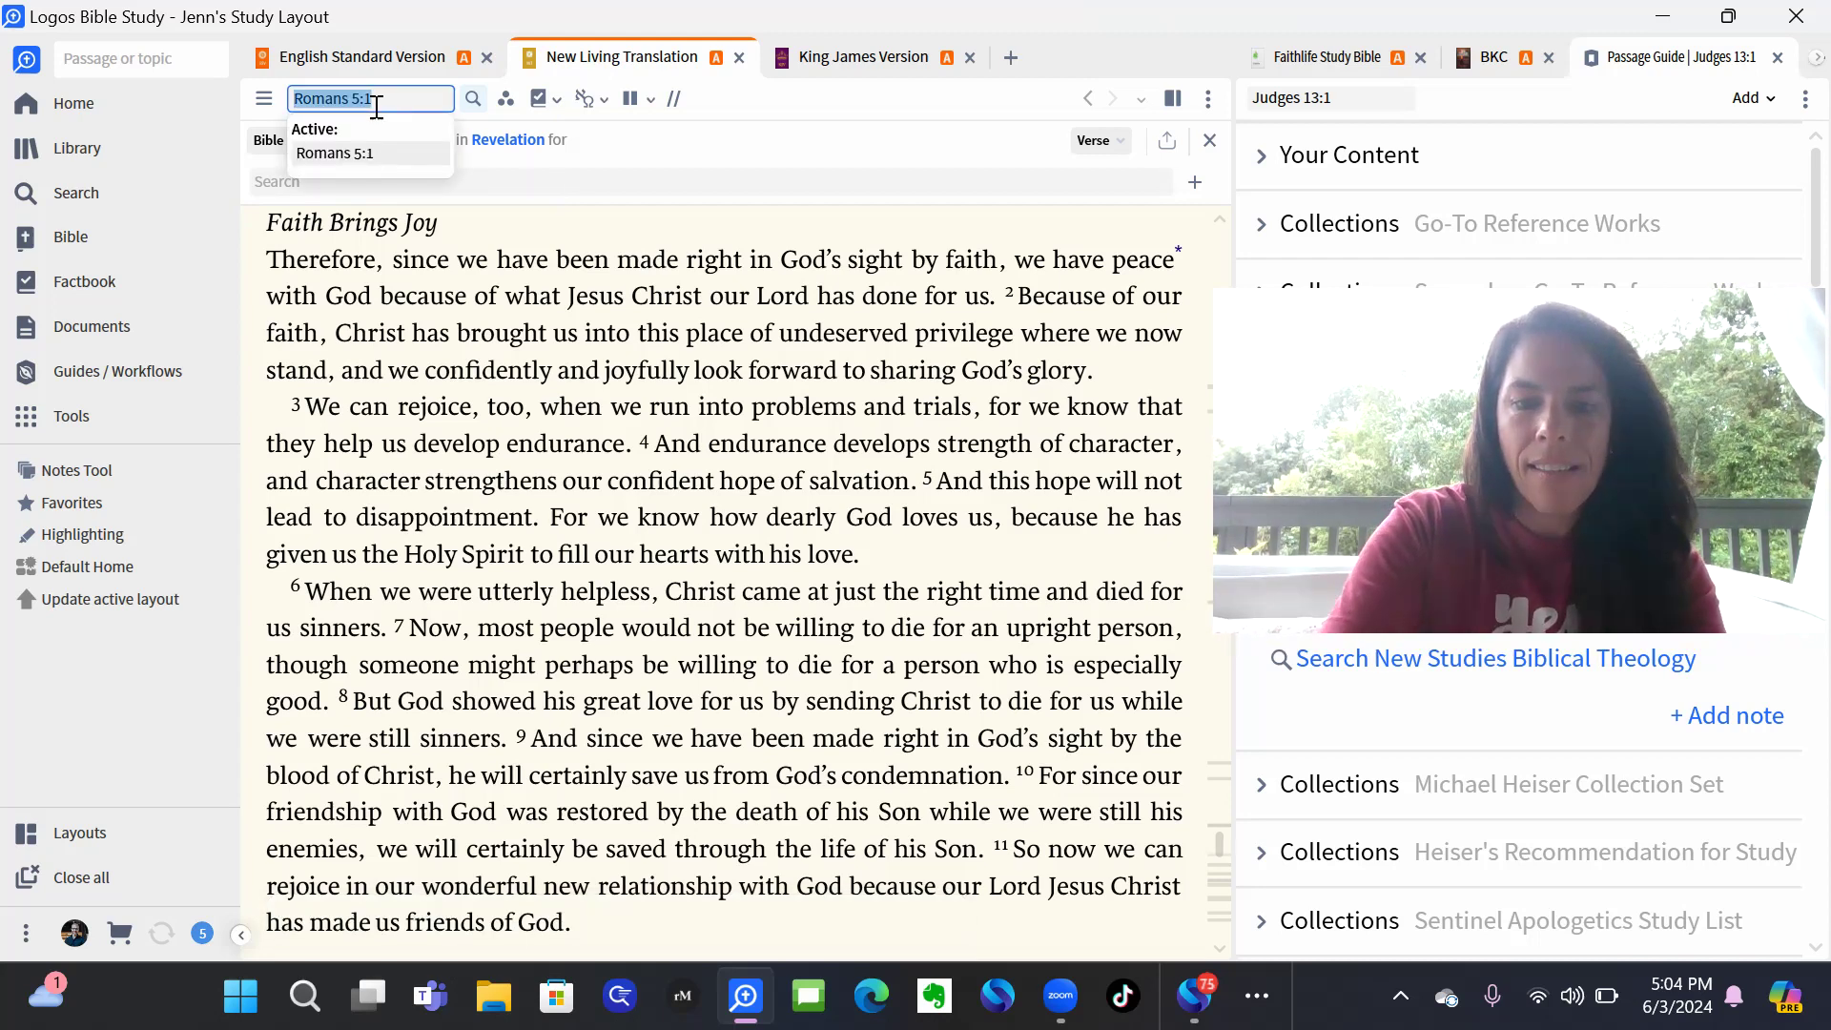
pyautogui.write('phil')
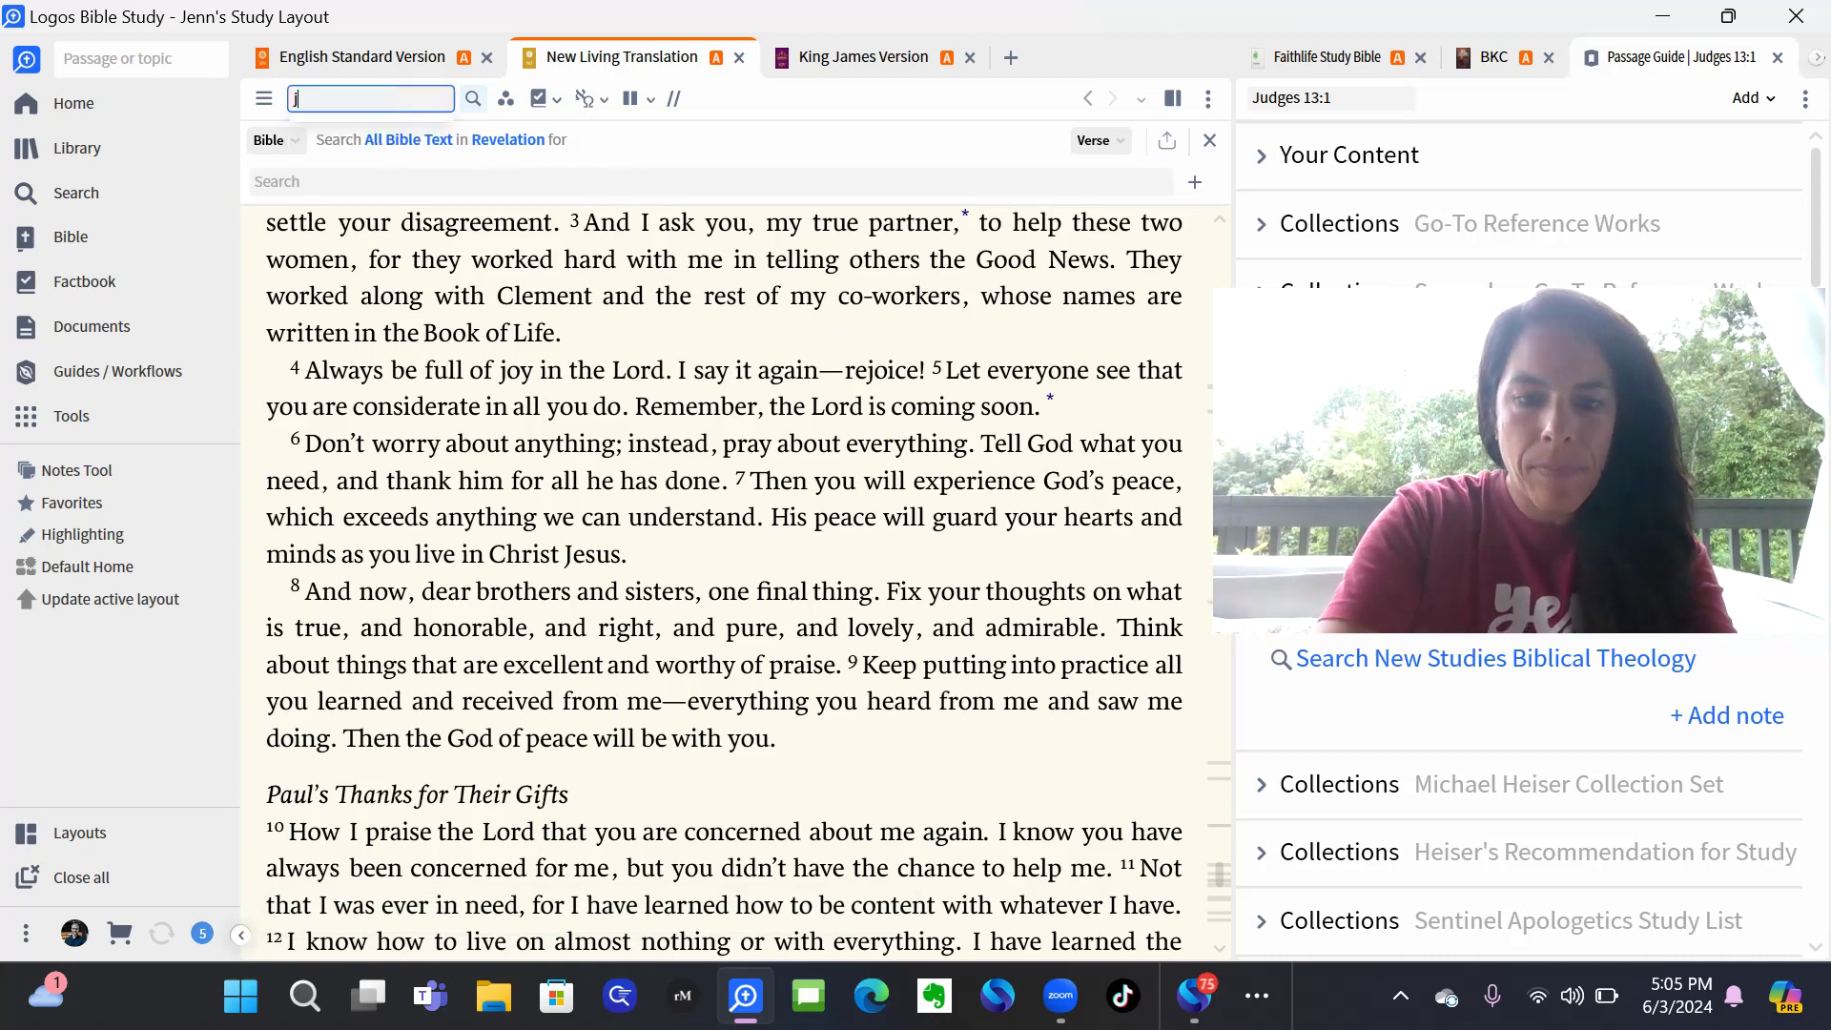
pyautogui.write('ohn 14')
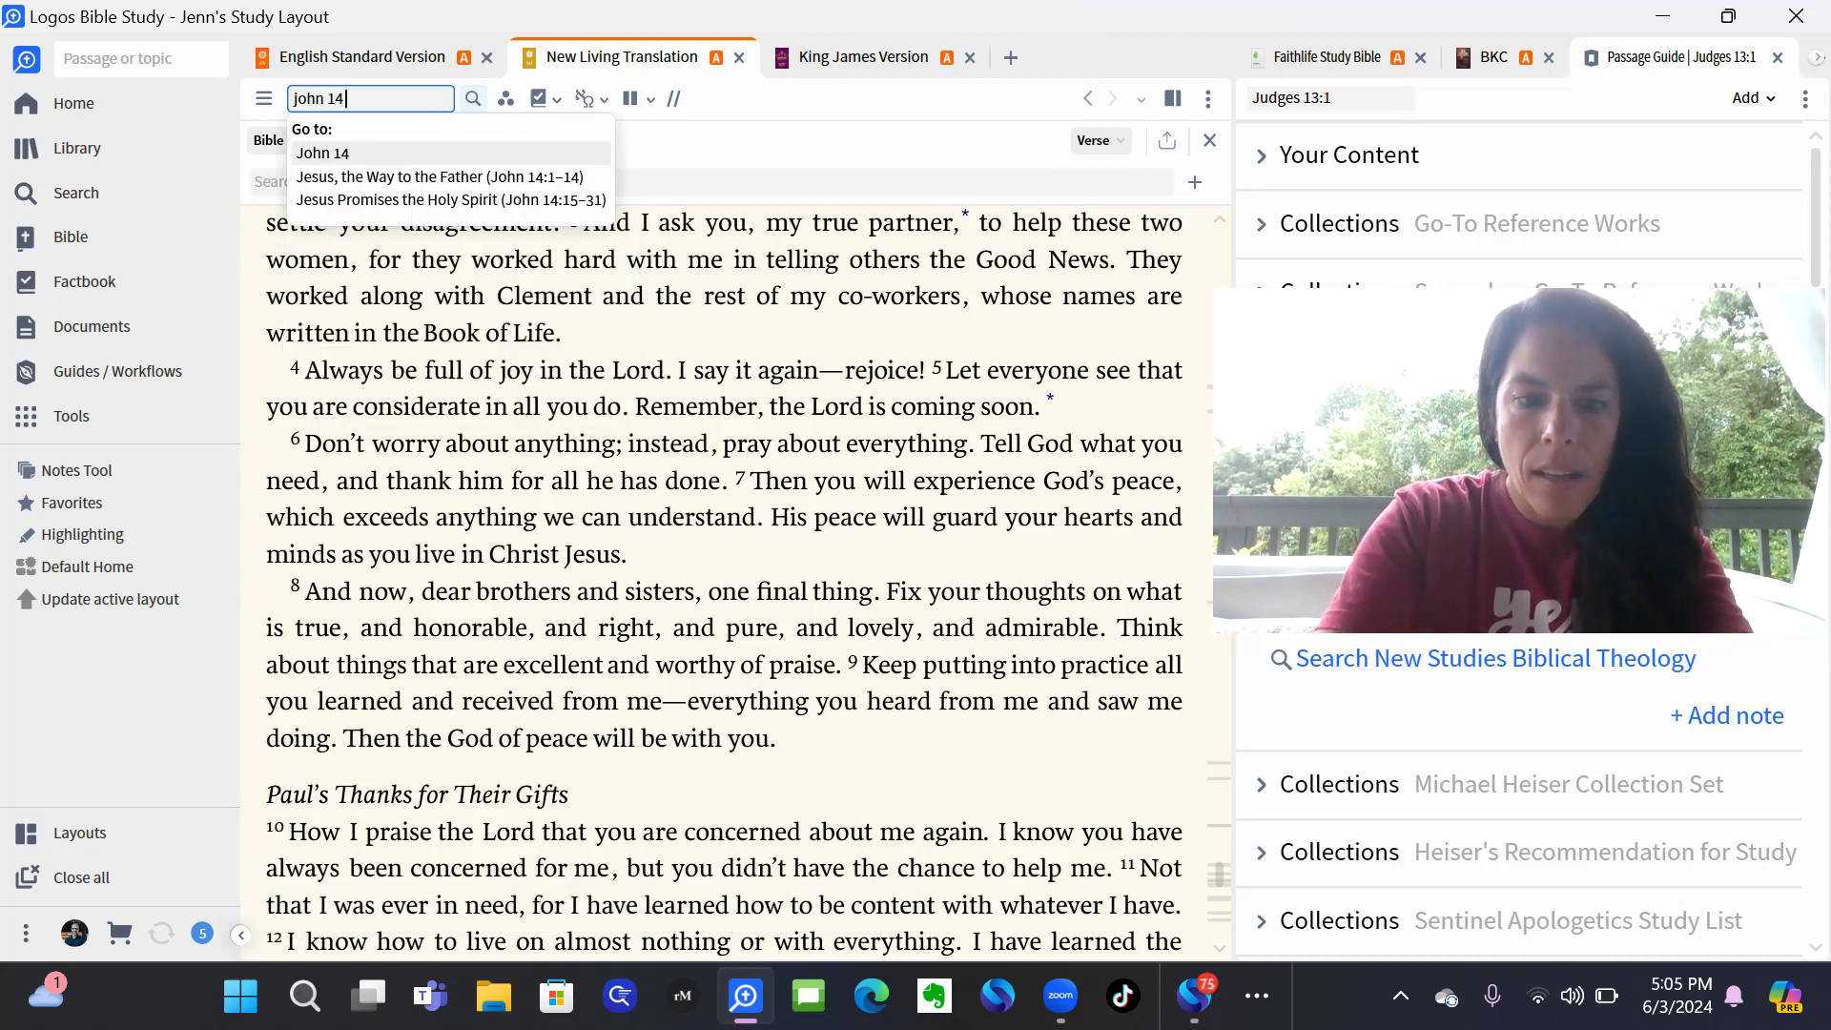